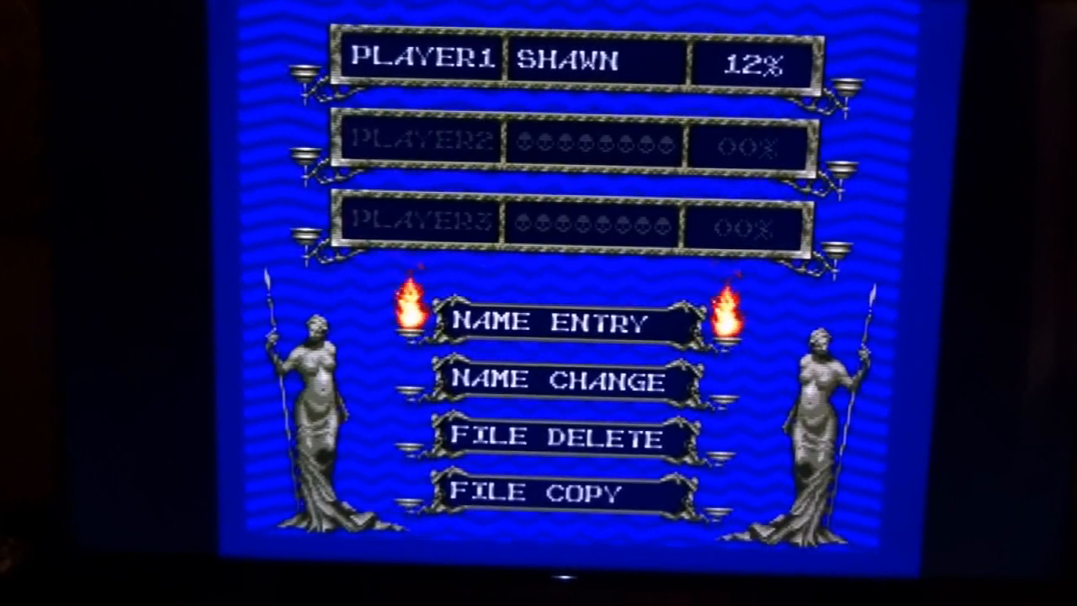
click(555, 326)
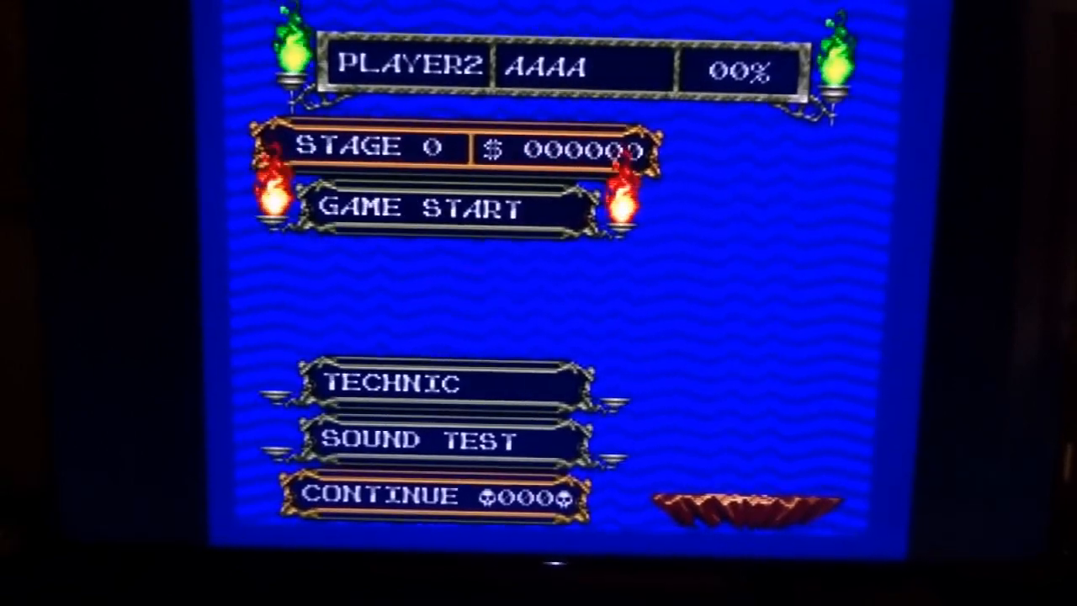
click(431, 209)
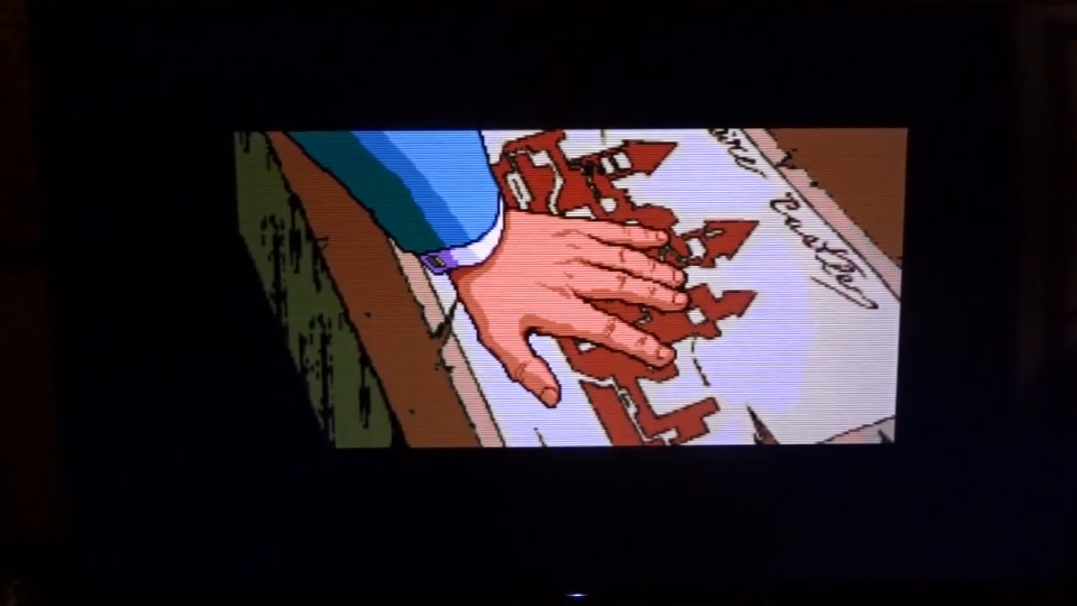